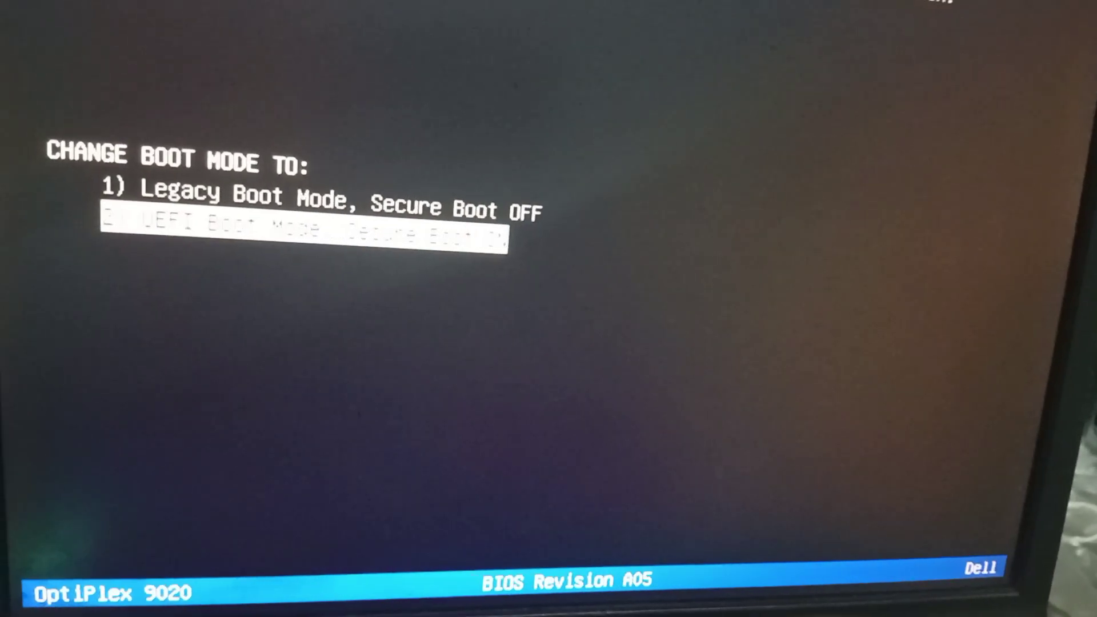
- Highlight option 1, Legacy Boot Mode with Secure Boot OFF, in the Change Boot Mode To list
key(Up)
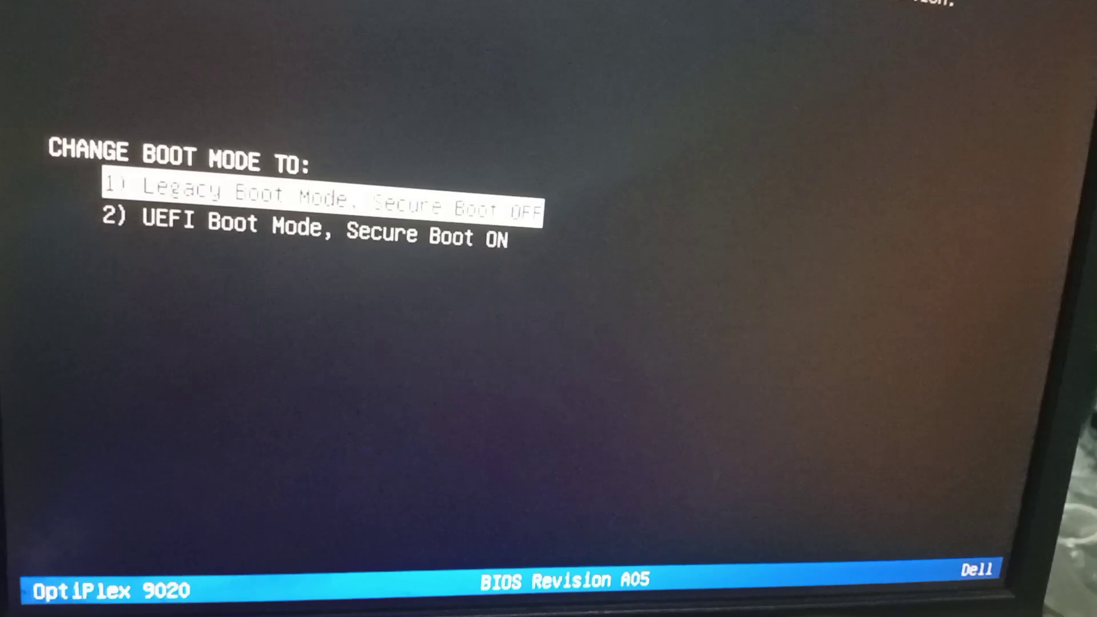